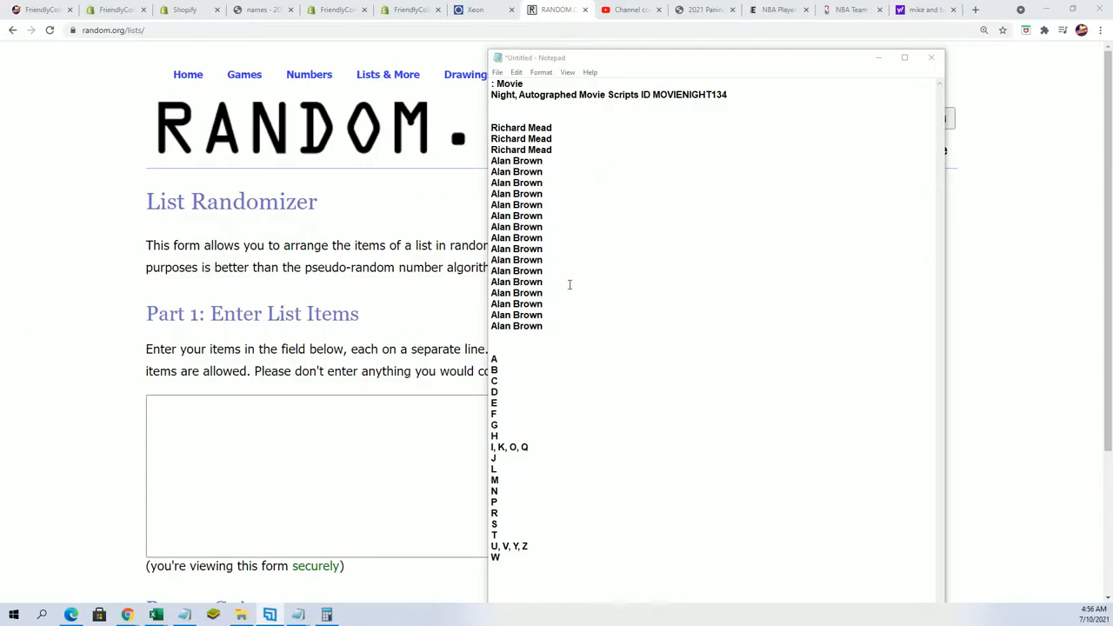
Select the full list of owner names in Notepad for copying
left_click_drag(521, 127, 516, 326)
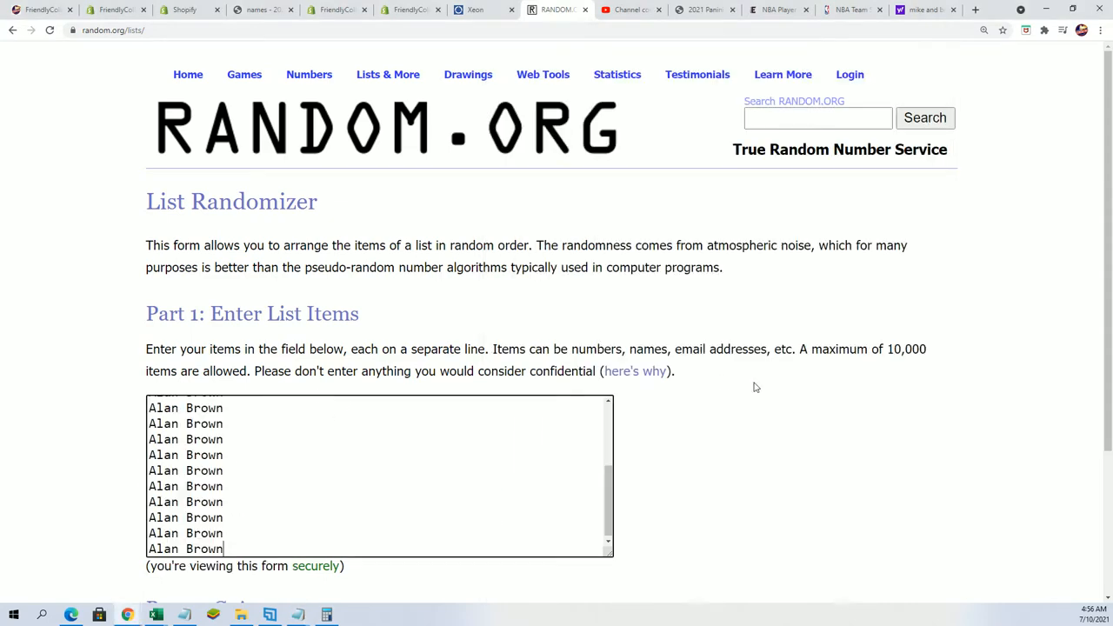
Randomize the 19 owner names twice and view the shuffled result list
scroll("down", 3)
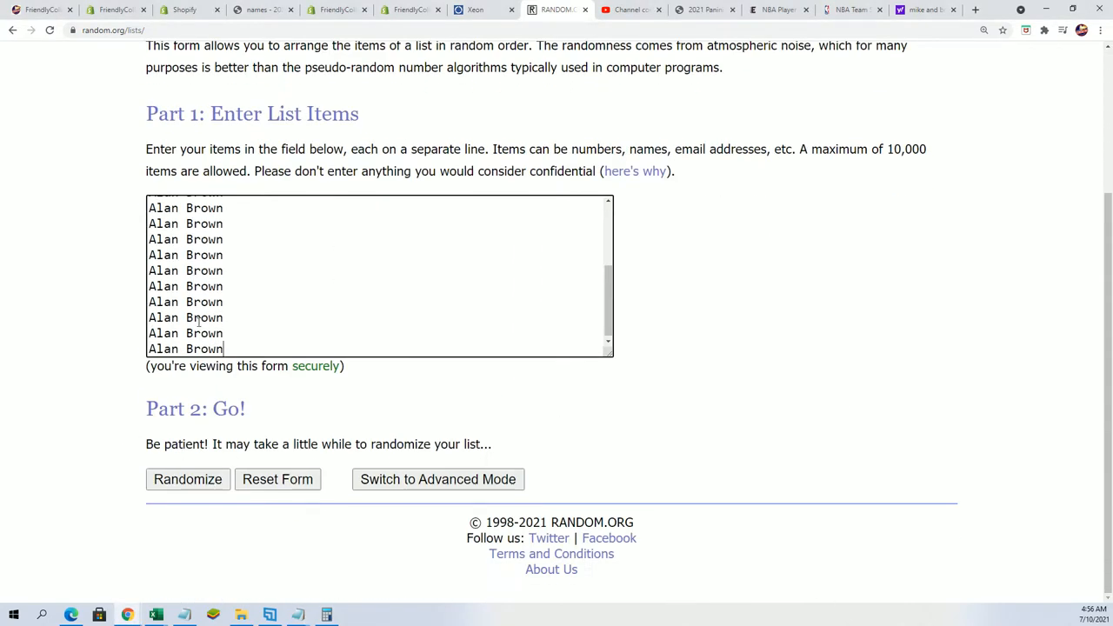
left_click(187, 479)
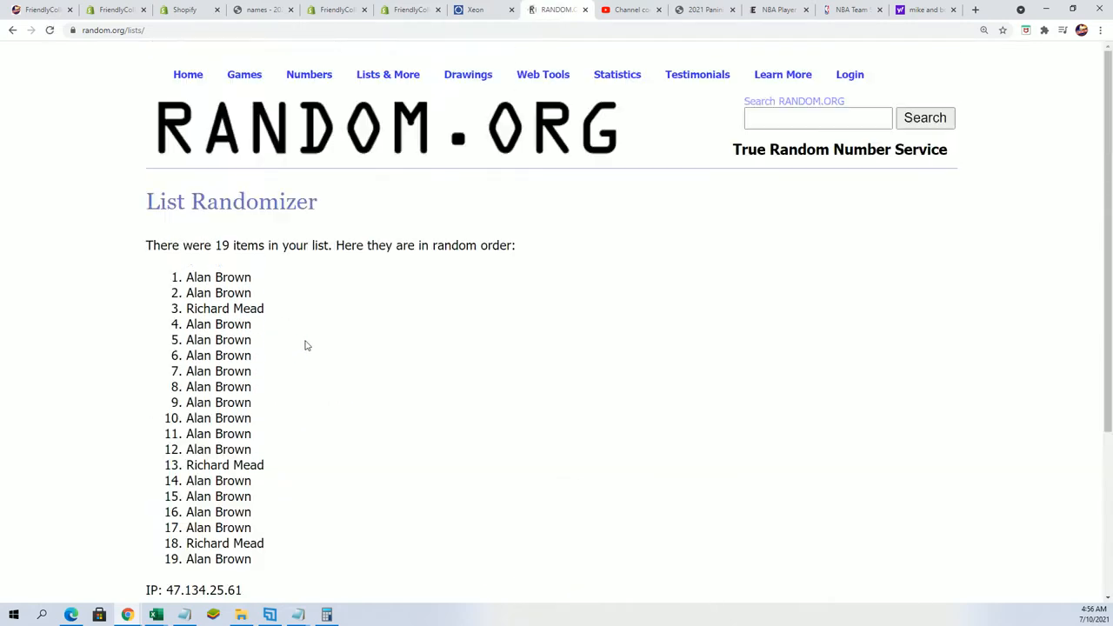
scroll("down", 3)
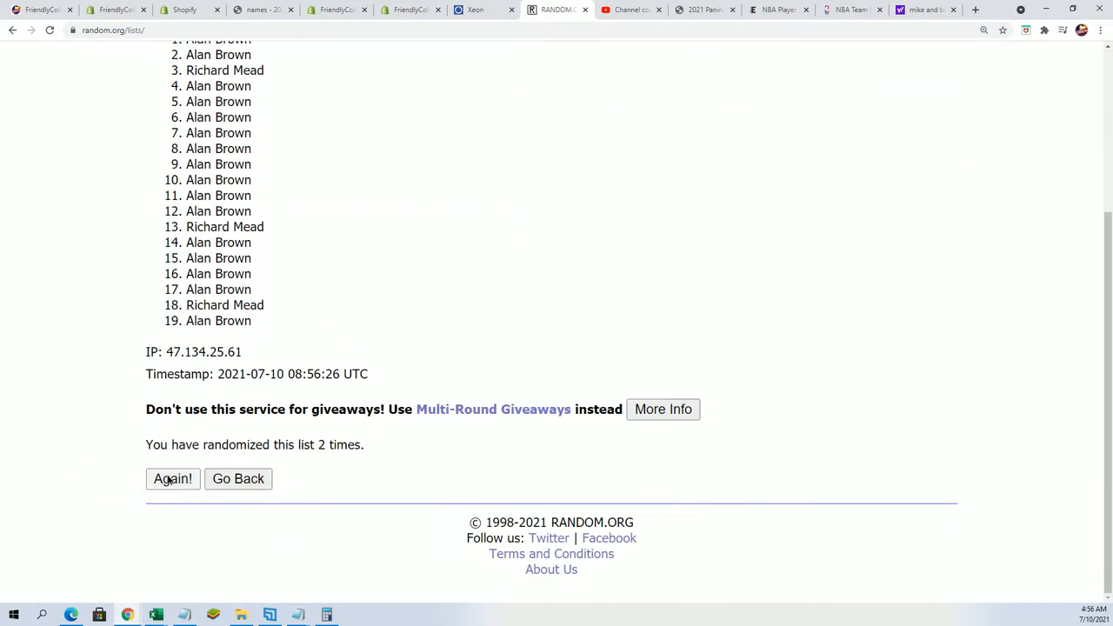
left_click(172, 478)
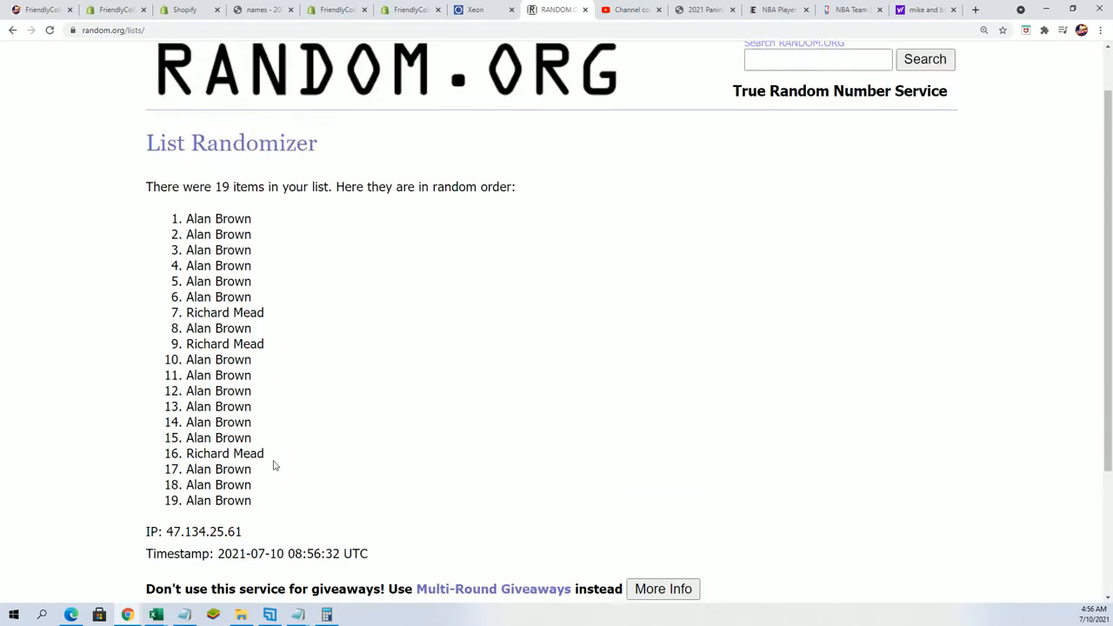
scroll("up", 3)
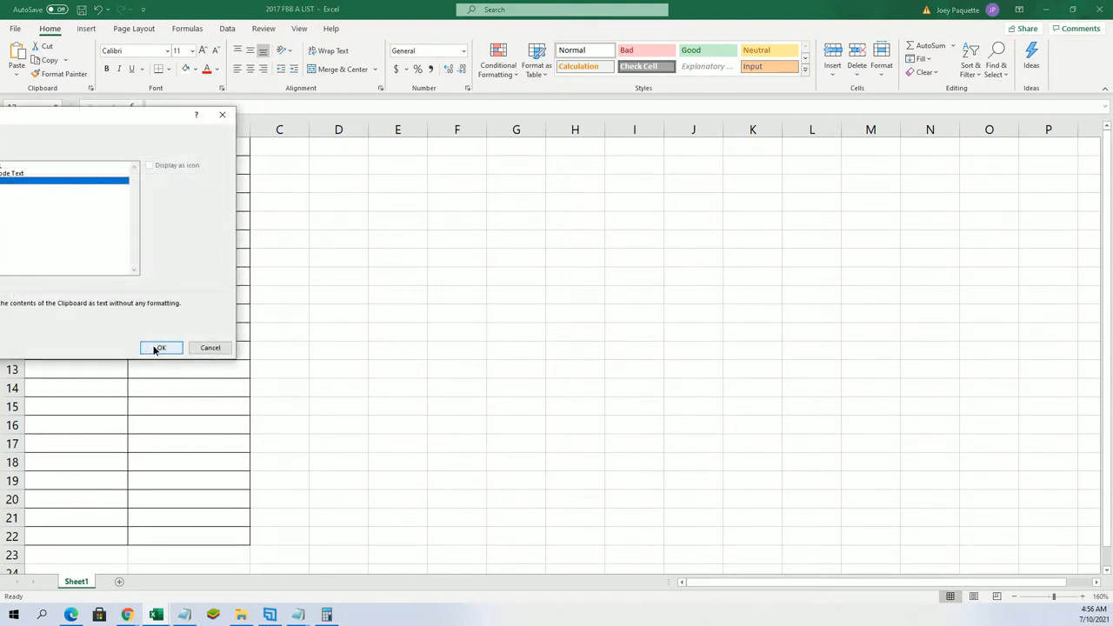
Paste the shuffled names as plain text into A2:A20, narrow column A, and keep B2 selected
left_click(161, 348)
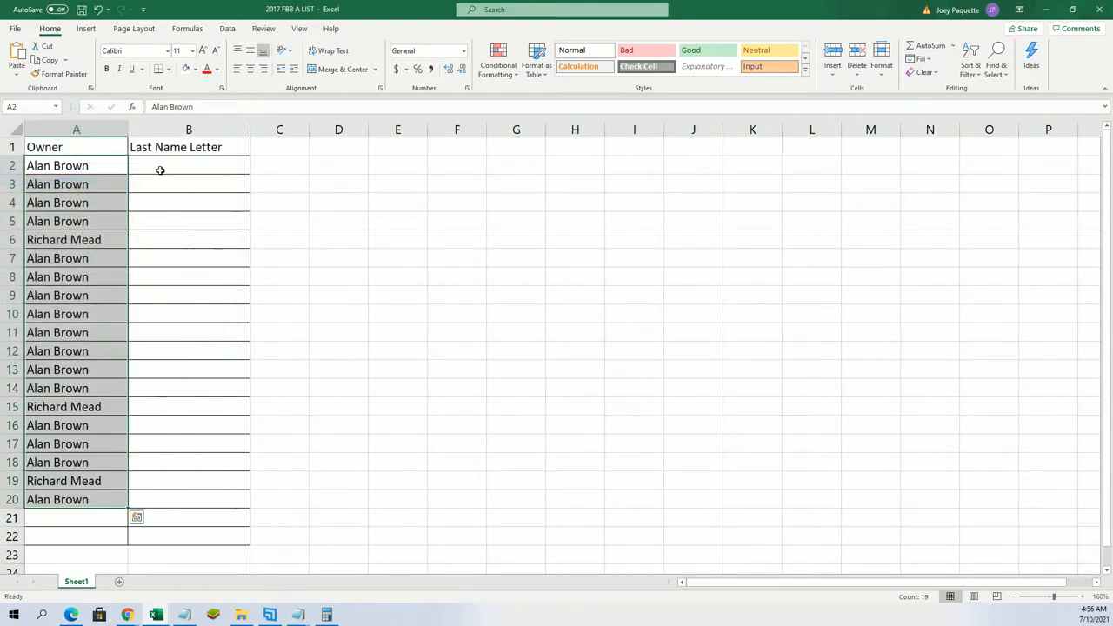
left_click(188, 165)
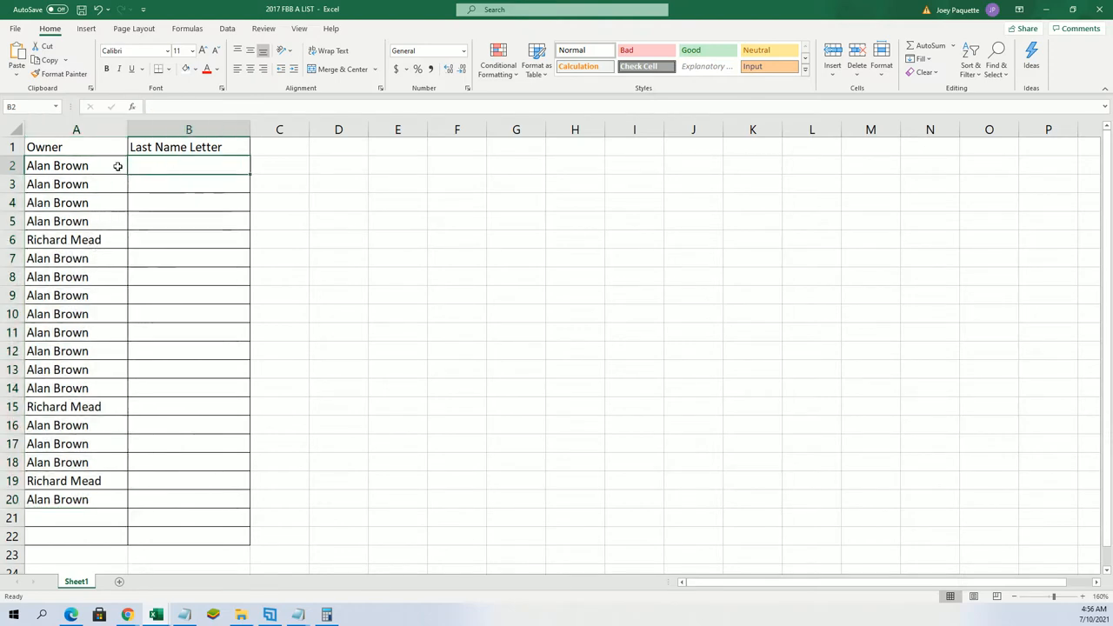
left_click_drag(124, 129, 113, 137)
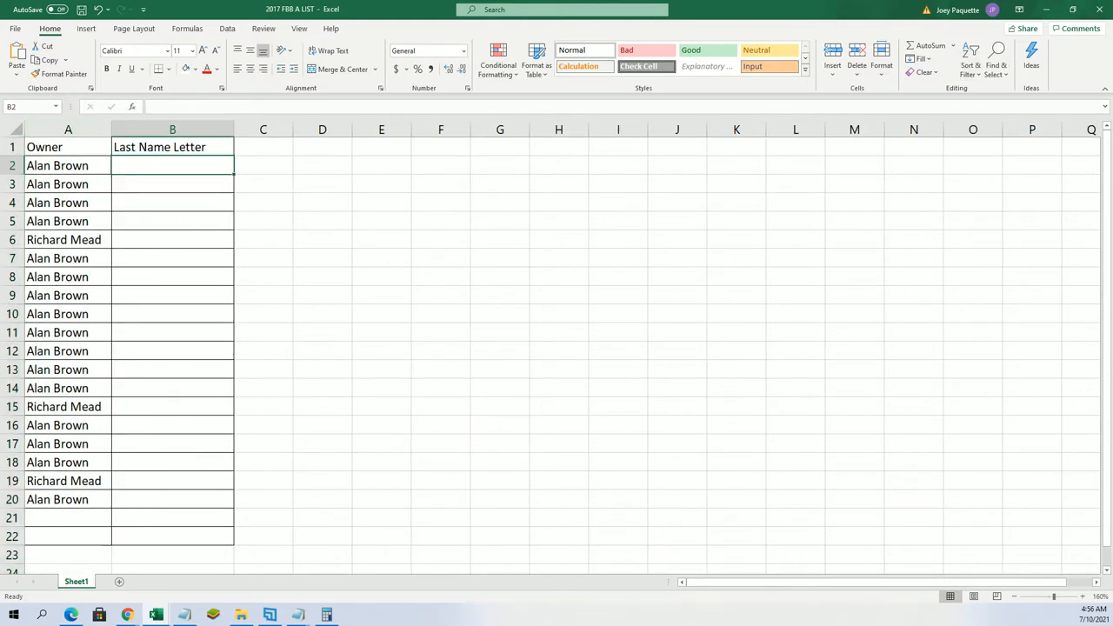
left_click(557, 9)
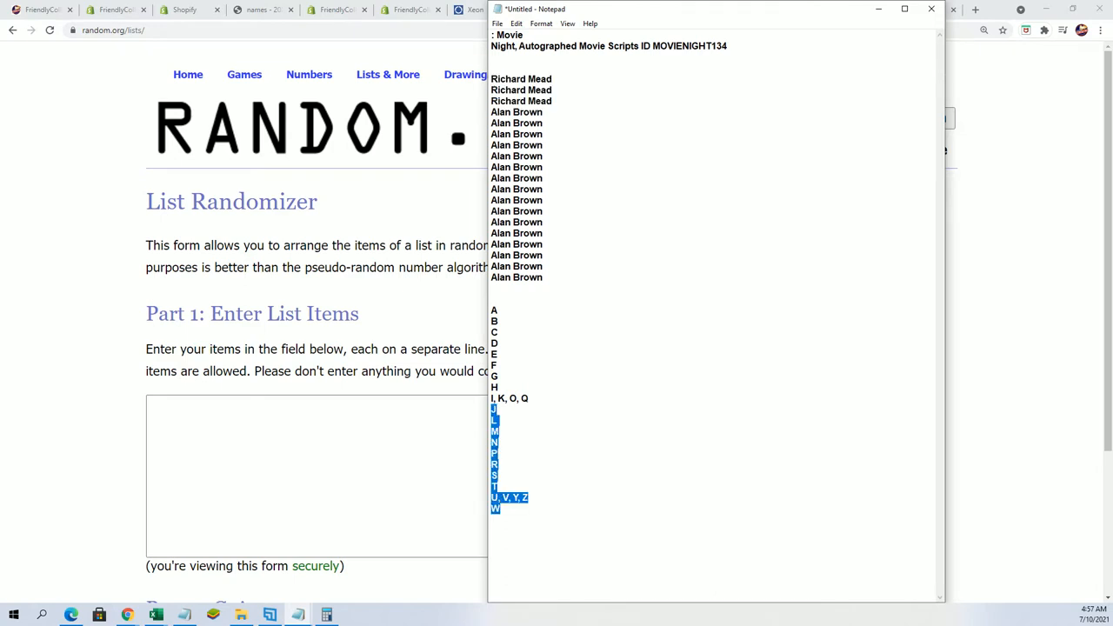
Copy the last-name letters from Notepad, paste them as plain text, and randomize them
right_click(513, 383)
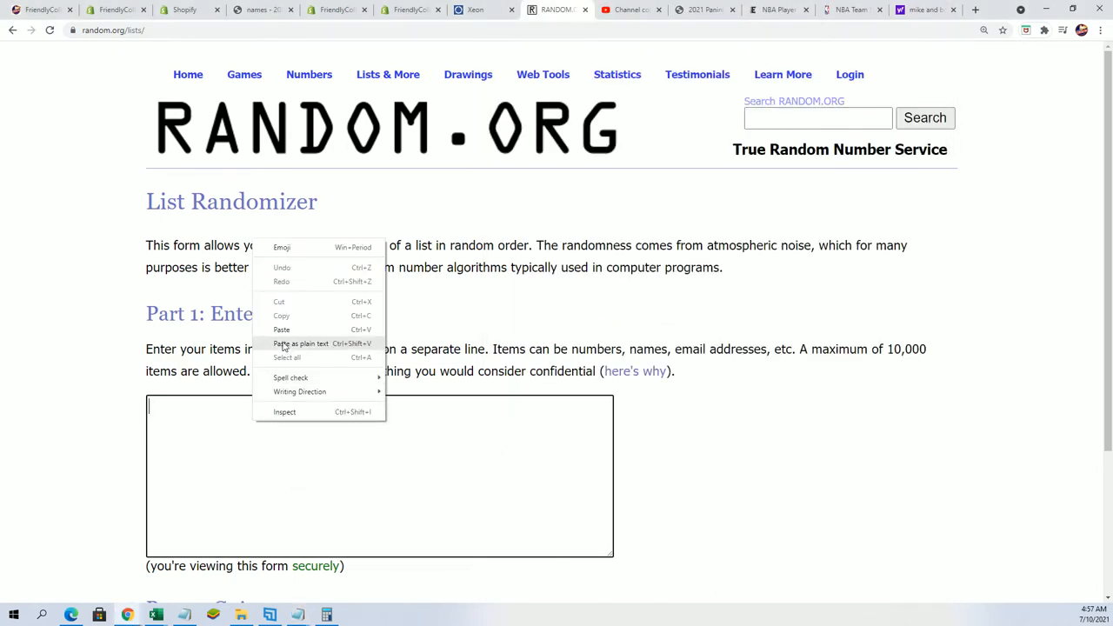
left_click(300, 343)
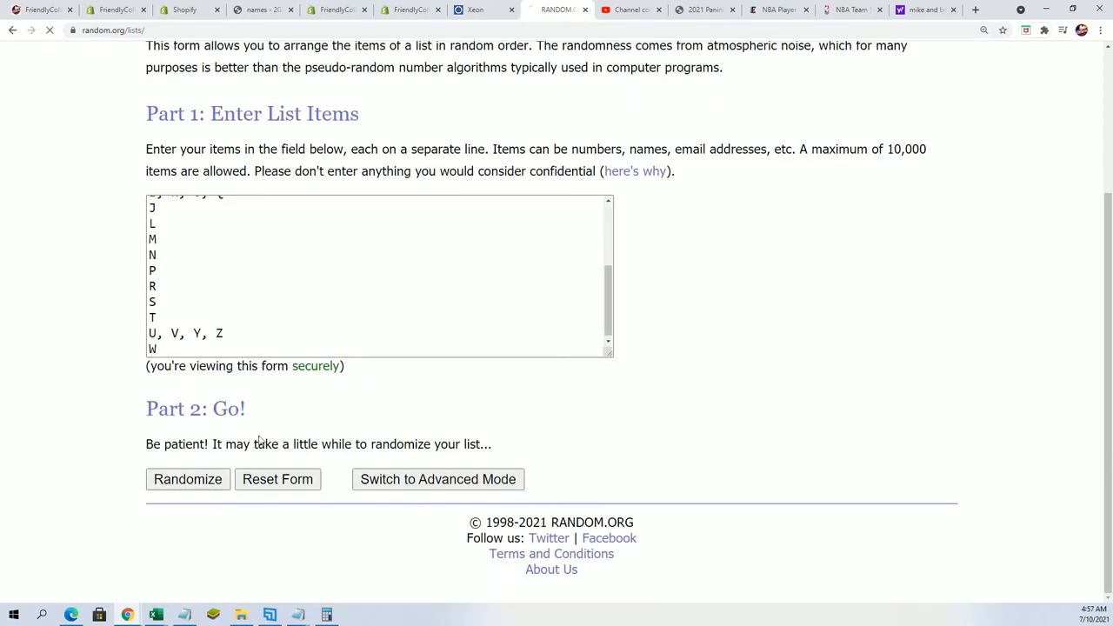
left_click(187, 479)
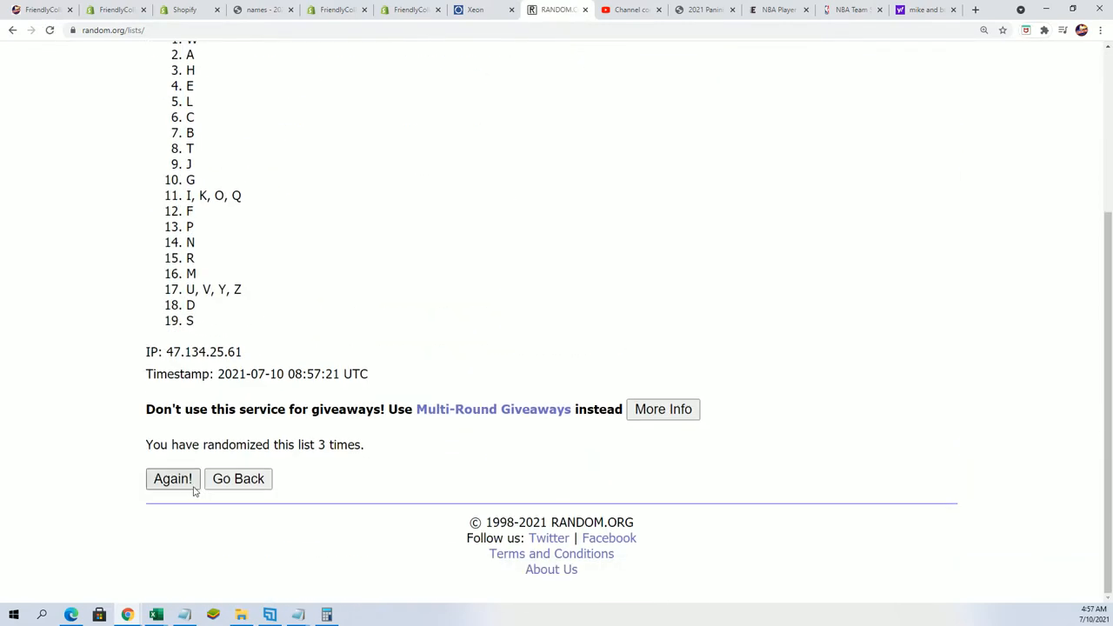
Reshuffle the letters again and bring up copy options on the shuffled results
left_click(172, 479)
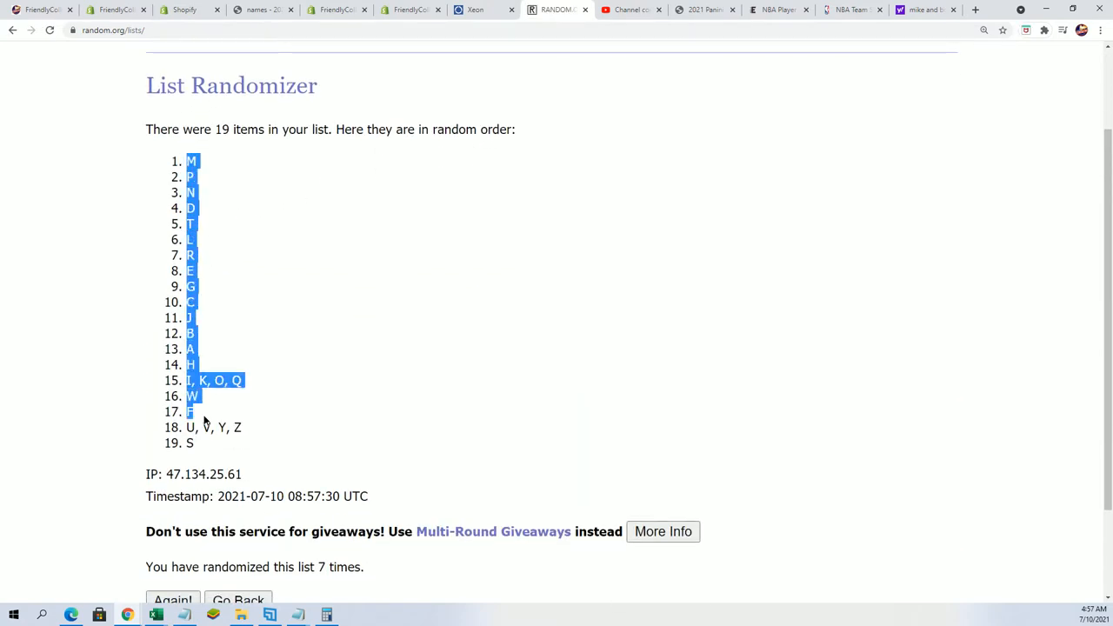
left_click(216, 442)
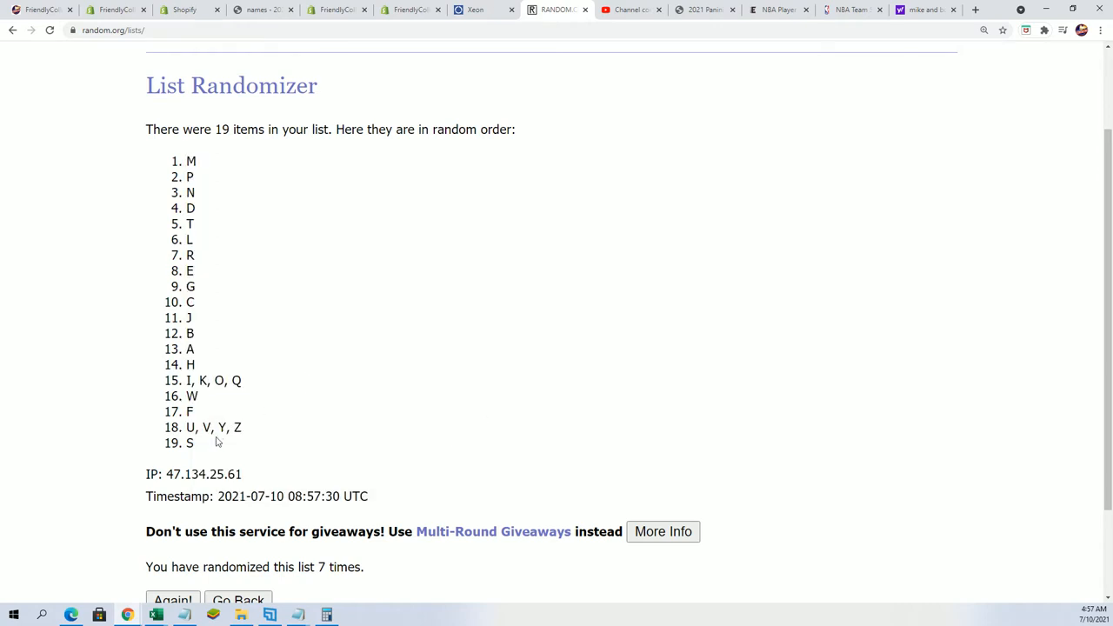
right_click(216, 443)
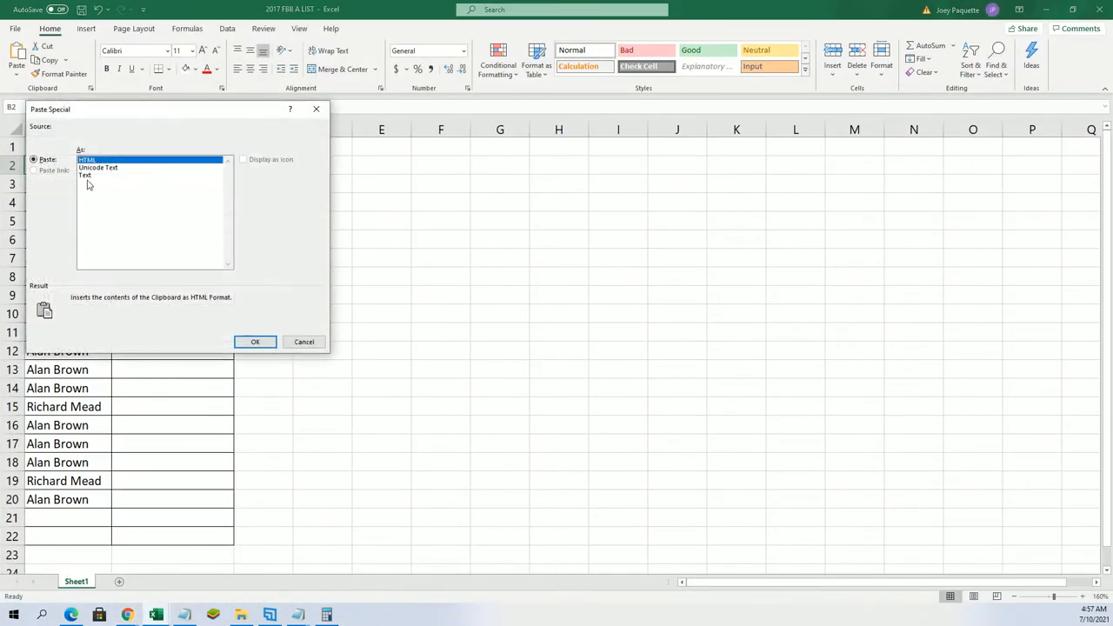
Paste the shuffled letters as unformatted Text into B2:B20 beside the owners
left_click(85, 175)
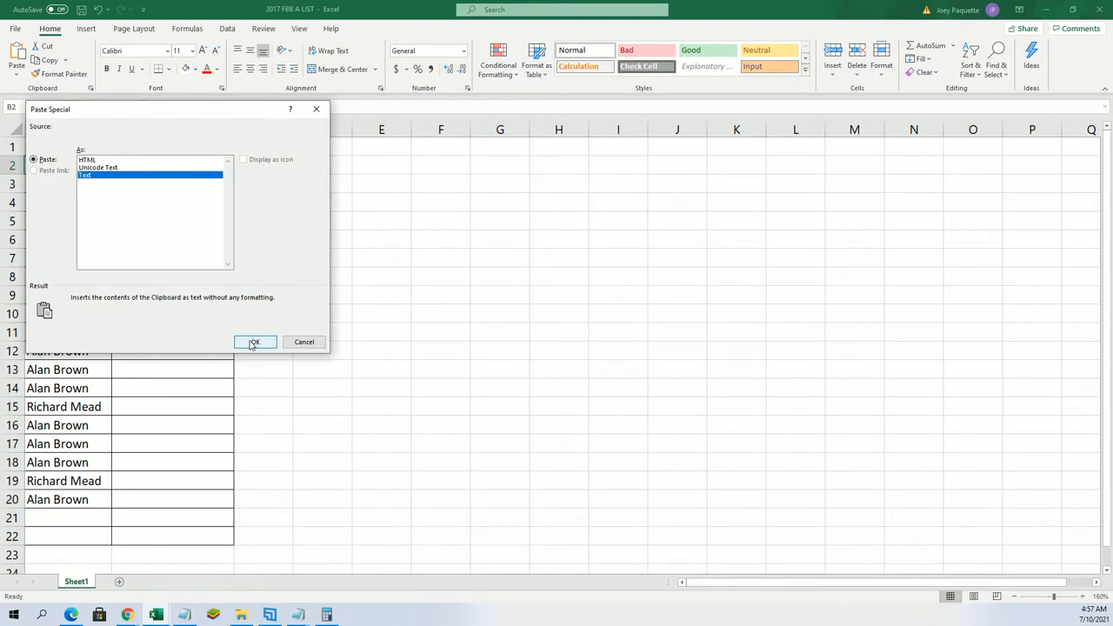
left_click(253, 341)
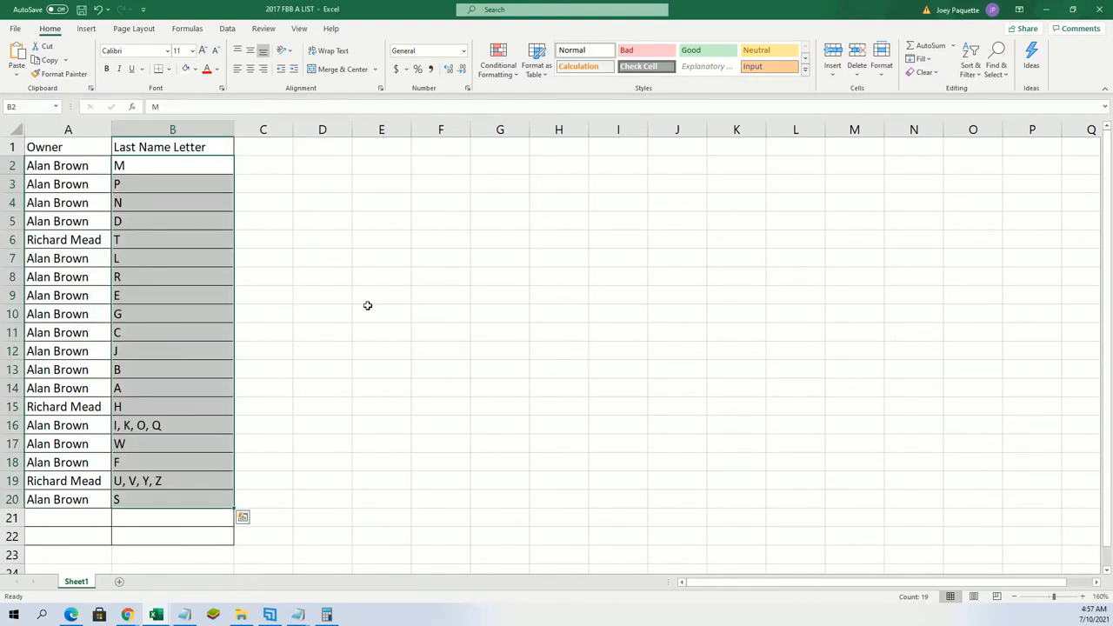